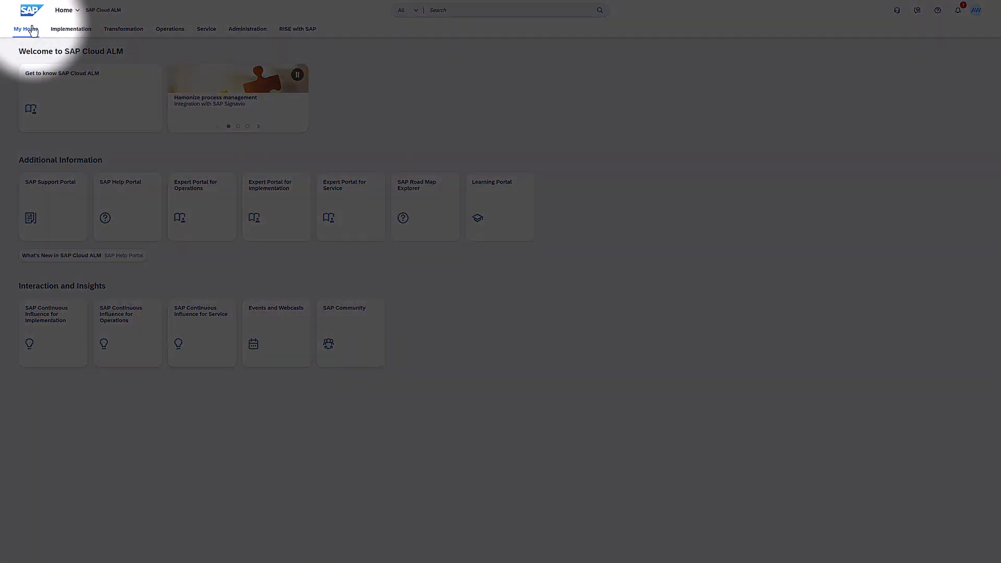
- Switch the SAP Cloud ALM home page to the Implementation area
left_click(71, 29)
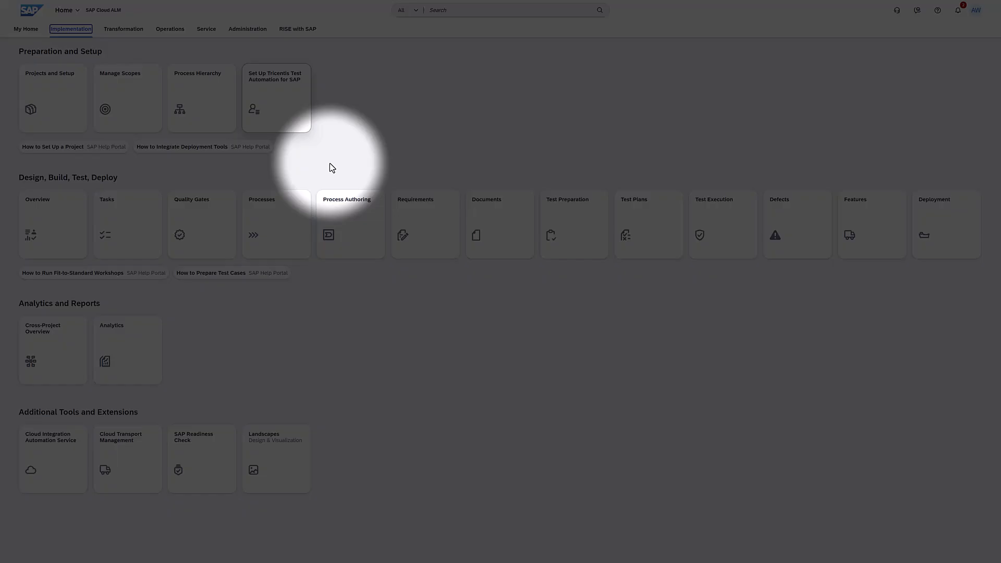
mouse_move(486, 240)
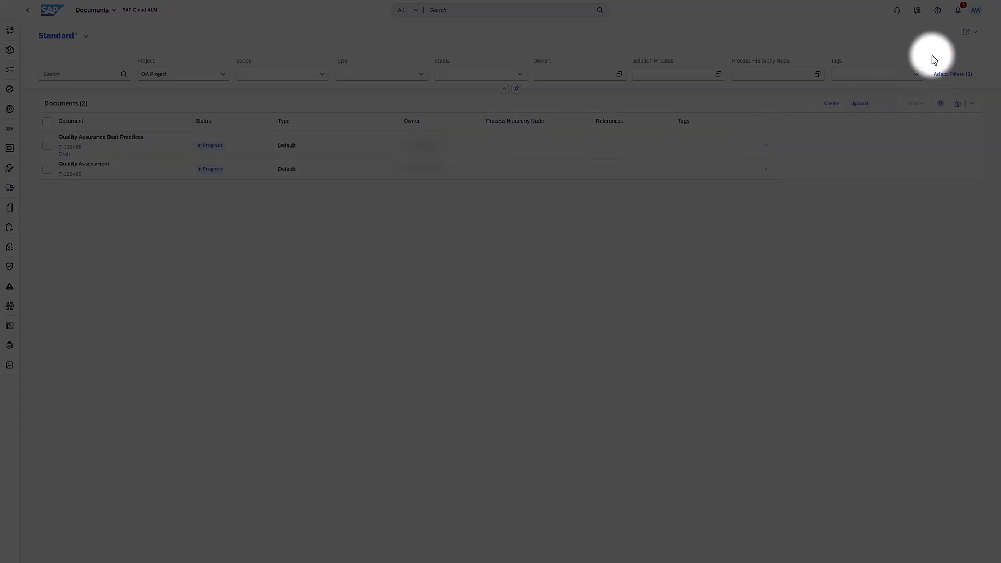
left_click(935, 11)
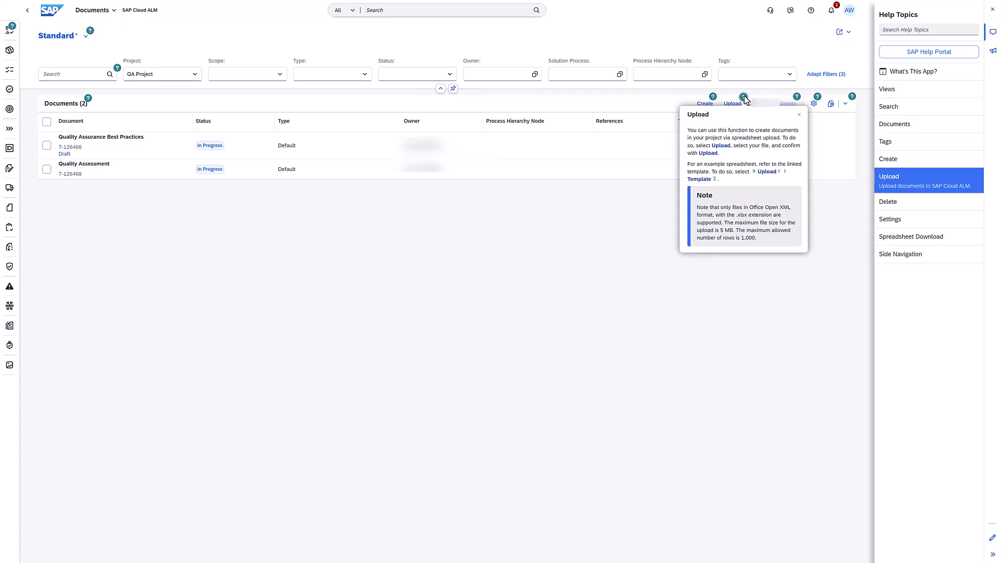
mouse_move(777, 104)
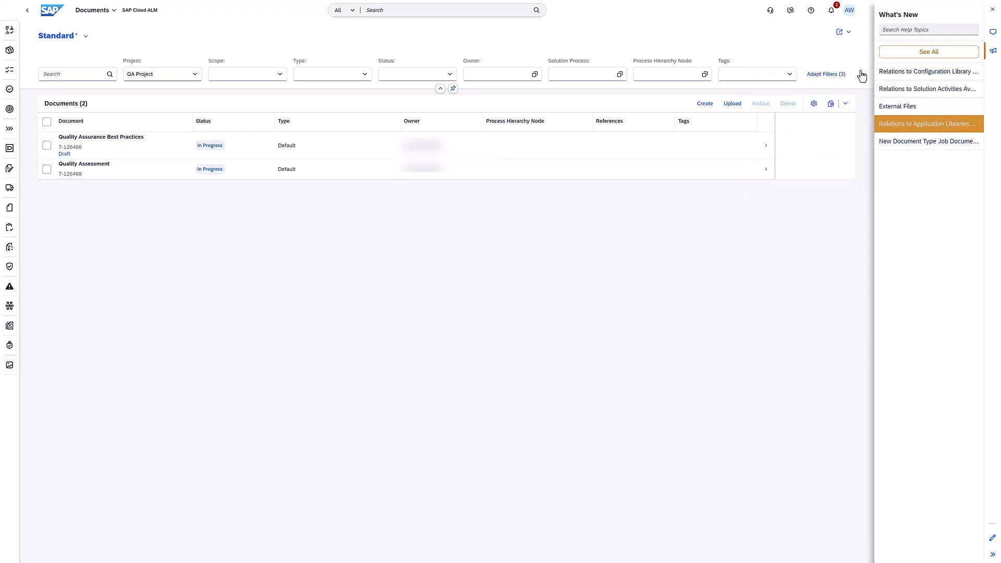
mouse_move(864, 76)
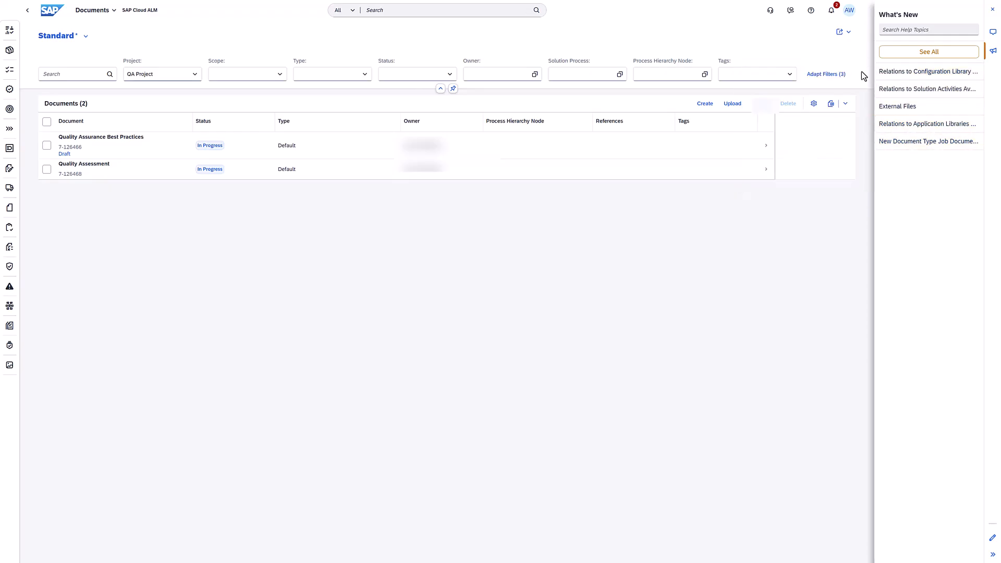
left_click(990, 9)
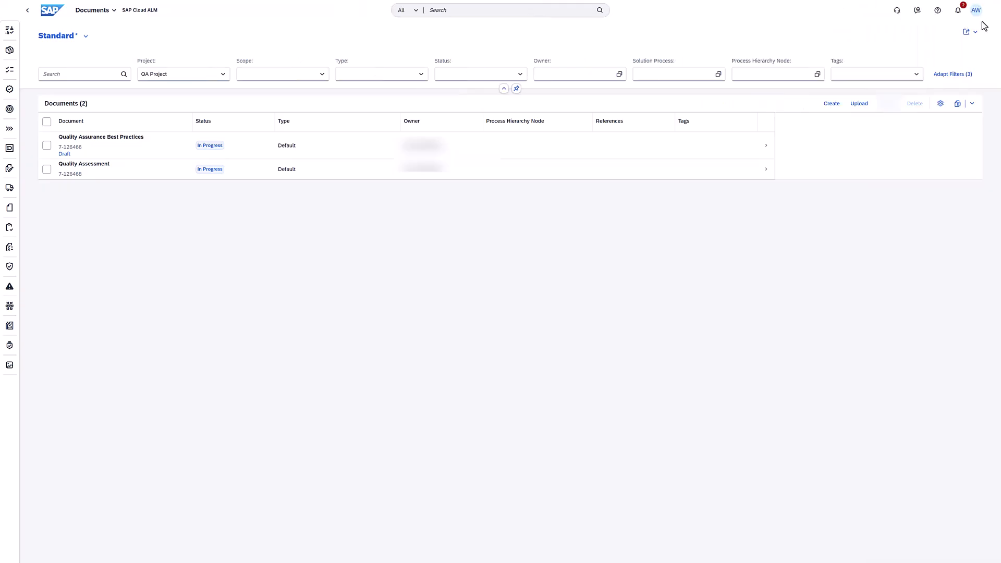
- Create a 'Quality Checks' document from pasted content, keeping its formatting
left_click(837, 103)
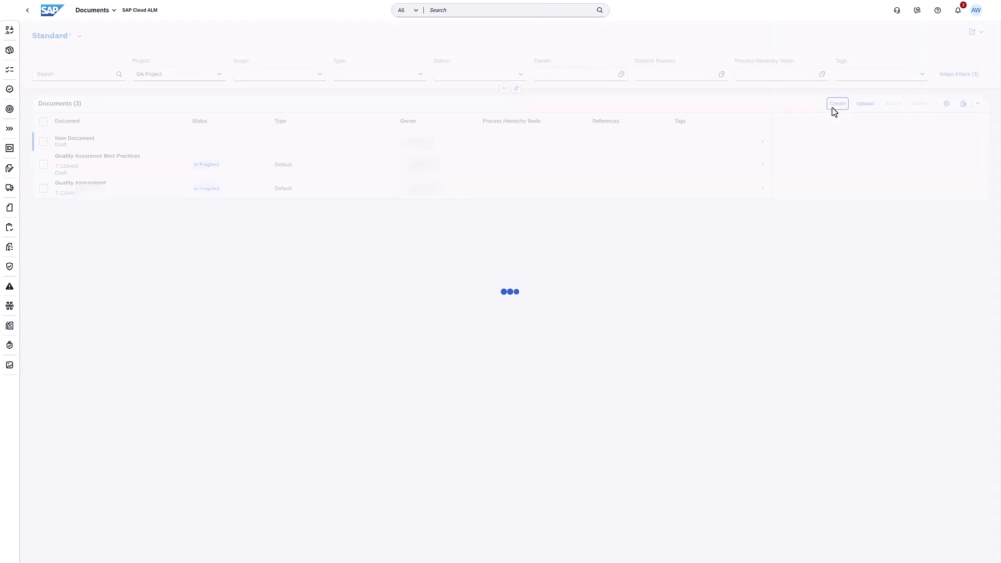
left_click(837, 103)
type("Quality Checks")
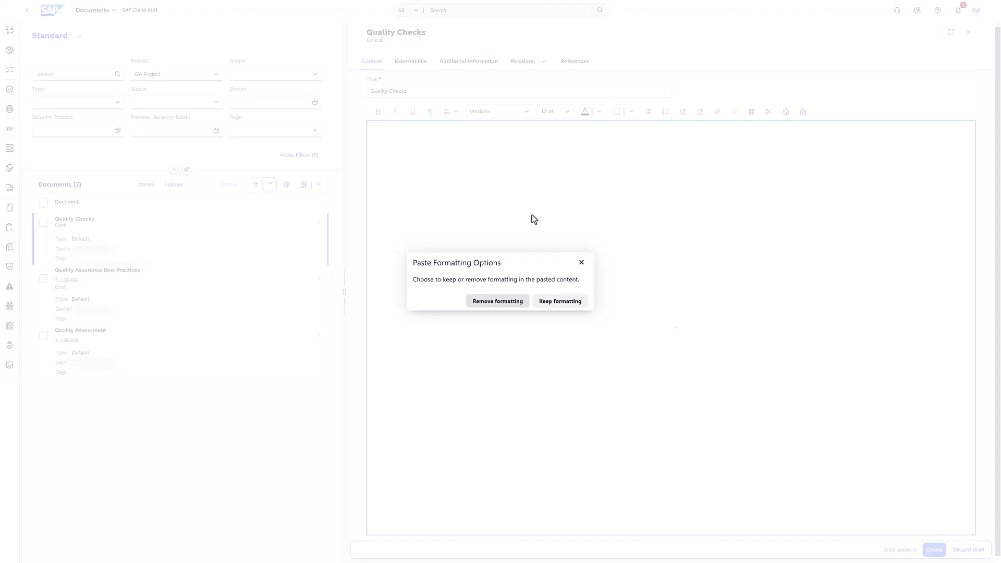
left_click(560, 301)
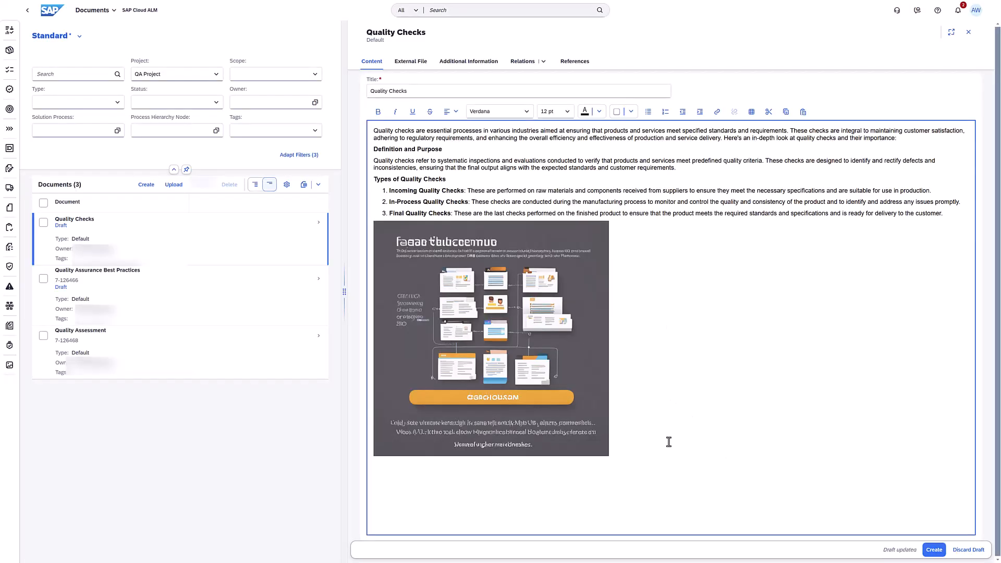
left_click(934, 549)
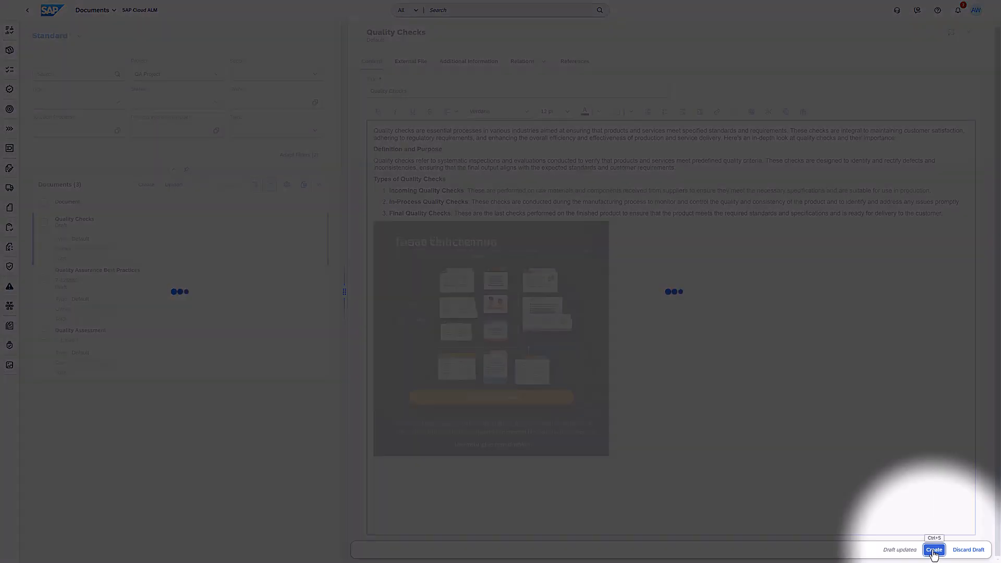
left_click(934, 549)
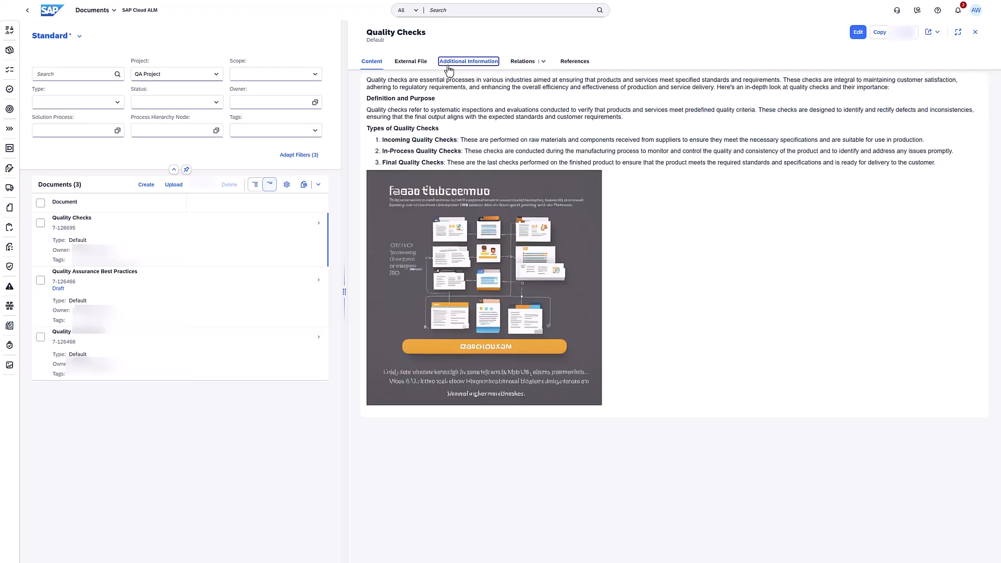
- Edit Additional Information and set the scope to SAP Best Practices QA
left_click(468, 60)
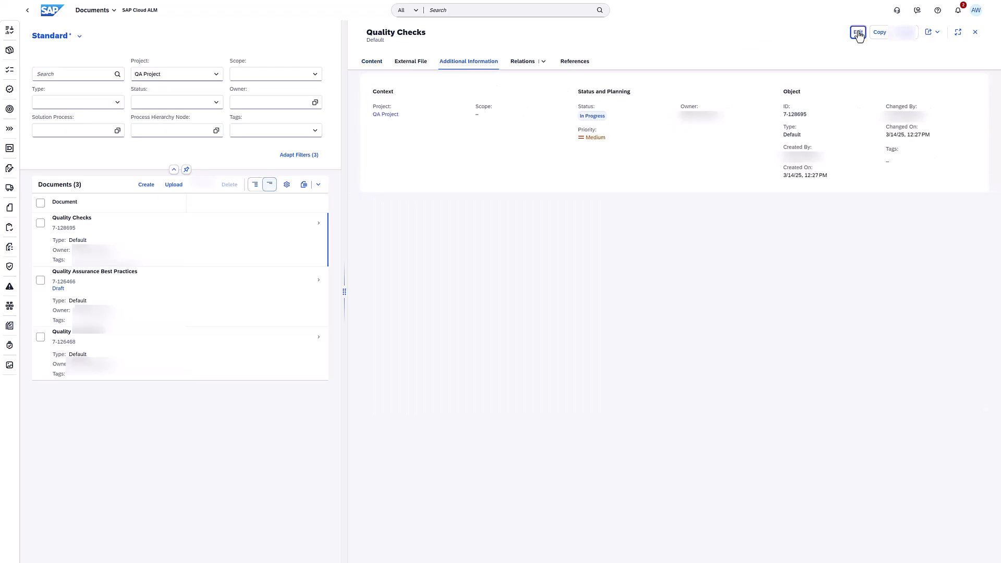
left_click(857, 31)
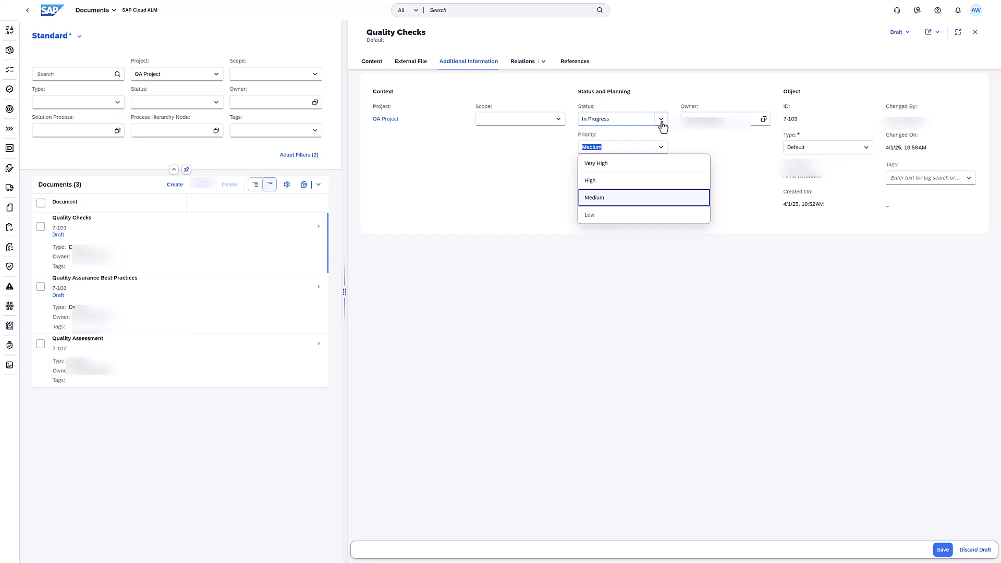
left_click(660, 119)
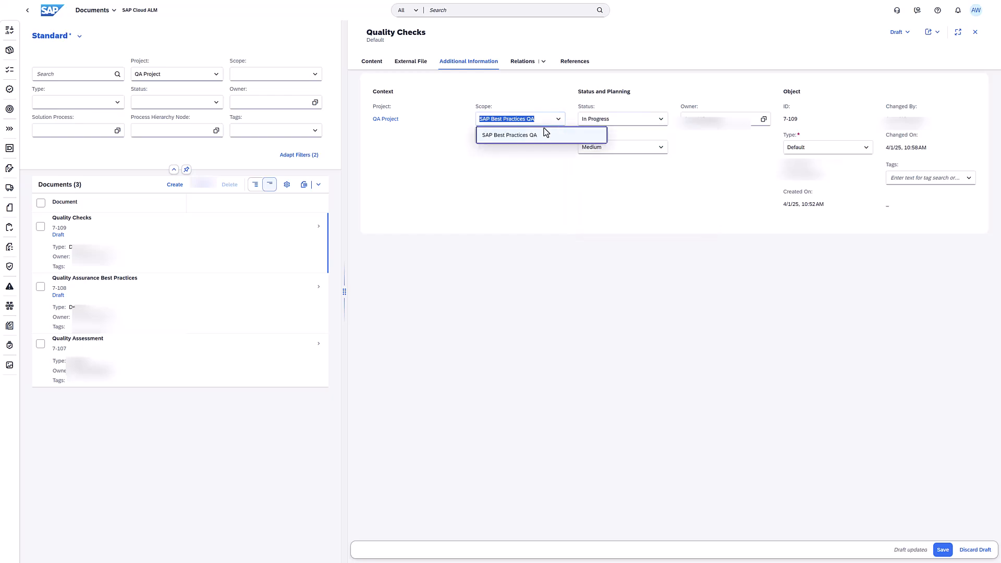
left_click(509, 135)
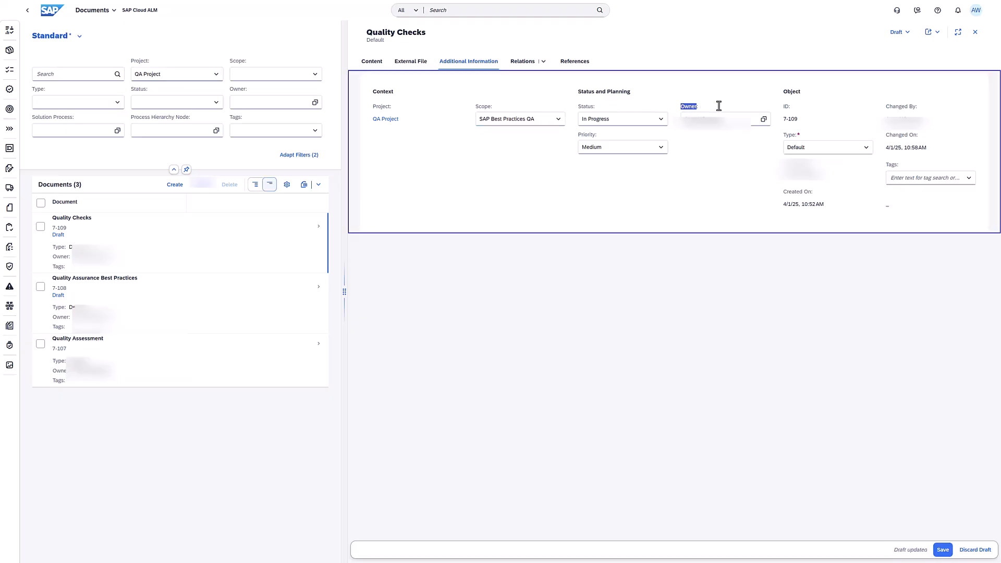
- Add the COUNTRY: CH tag to the document
left_click(824, 147)
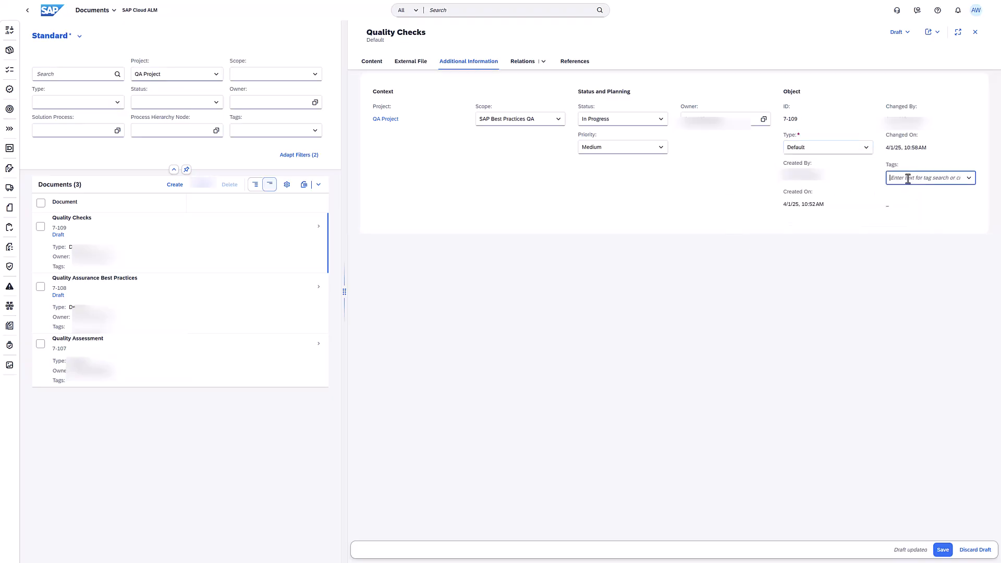
type("COUNTRY: CH")
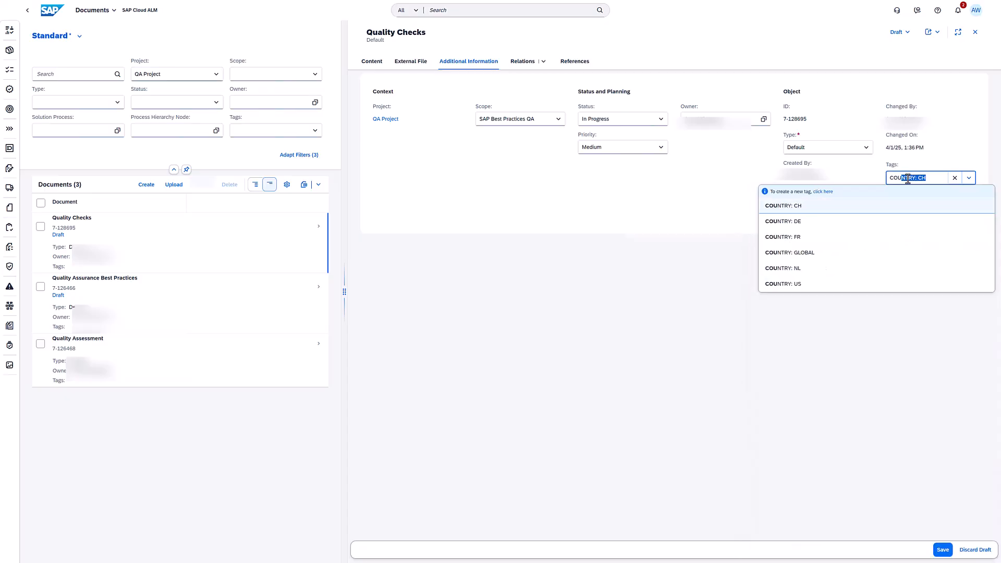
left_click(782, 206)
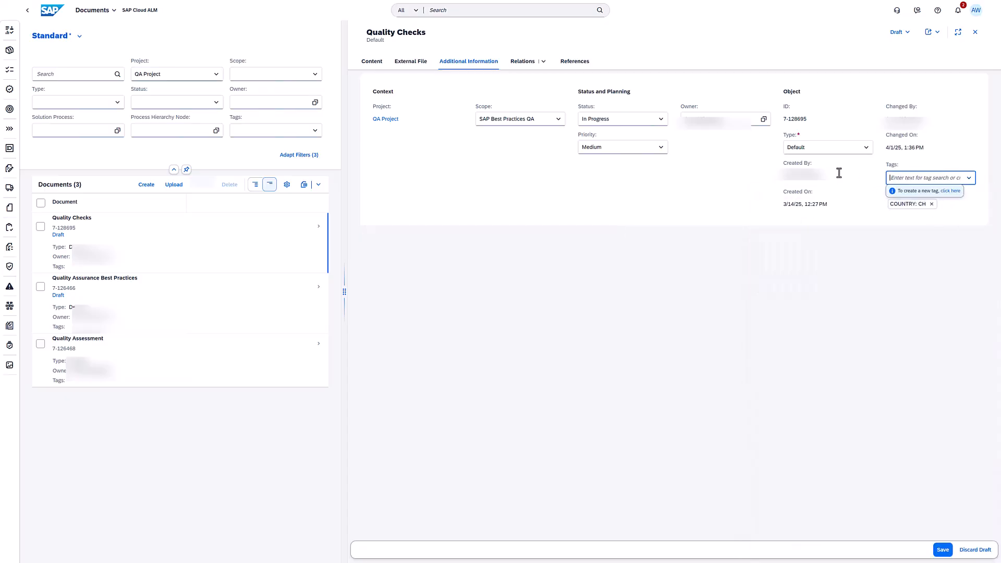
mouse_move(517, 61)
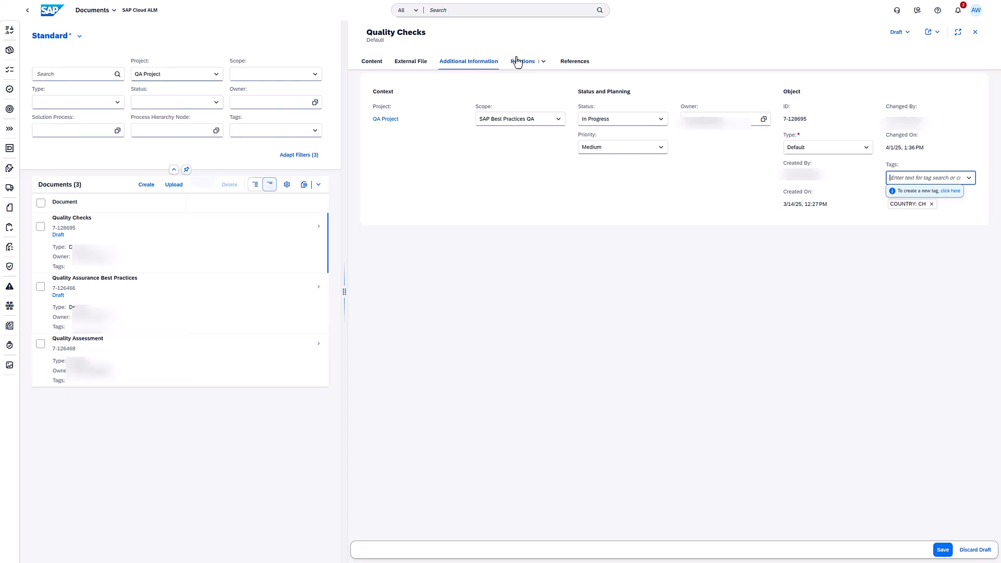
left_click(521, 61)
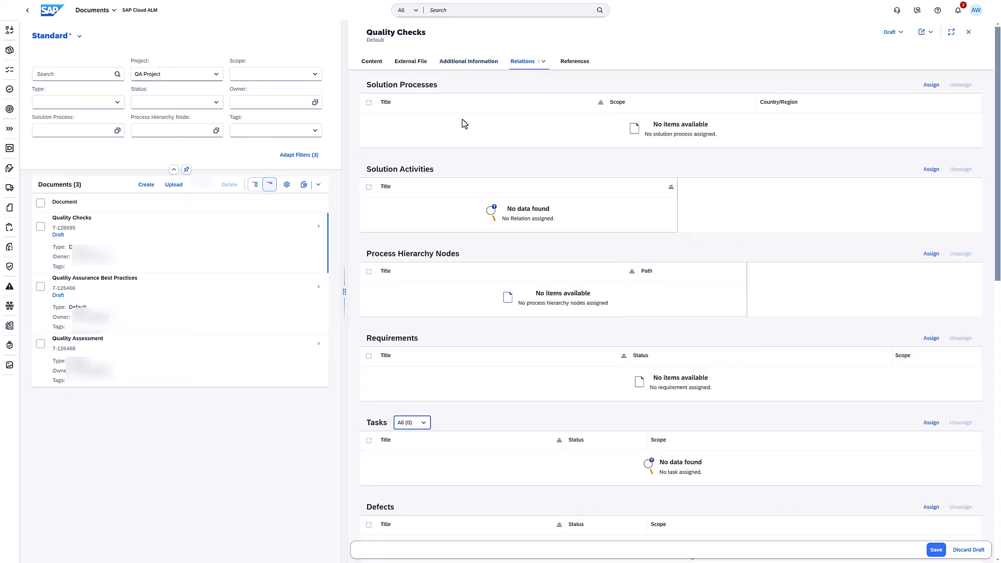
mouse_move(455, 121)
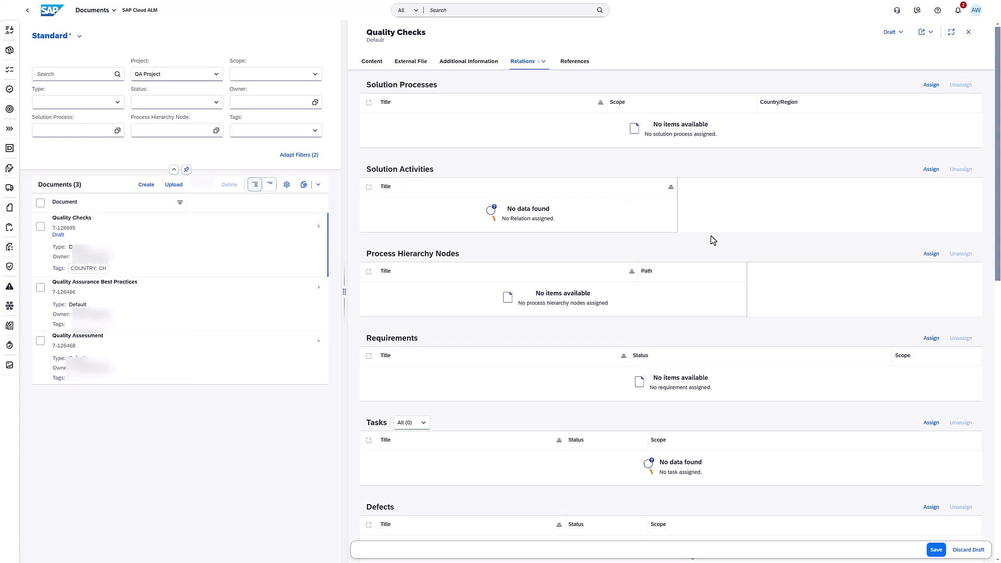
- Assign the Warehouse Management process hierarchy node via a 'ware' search
left_click(930, 253)
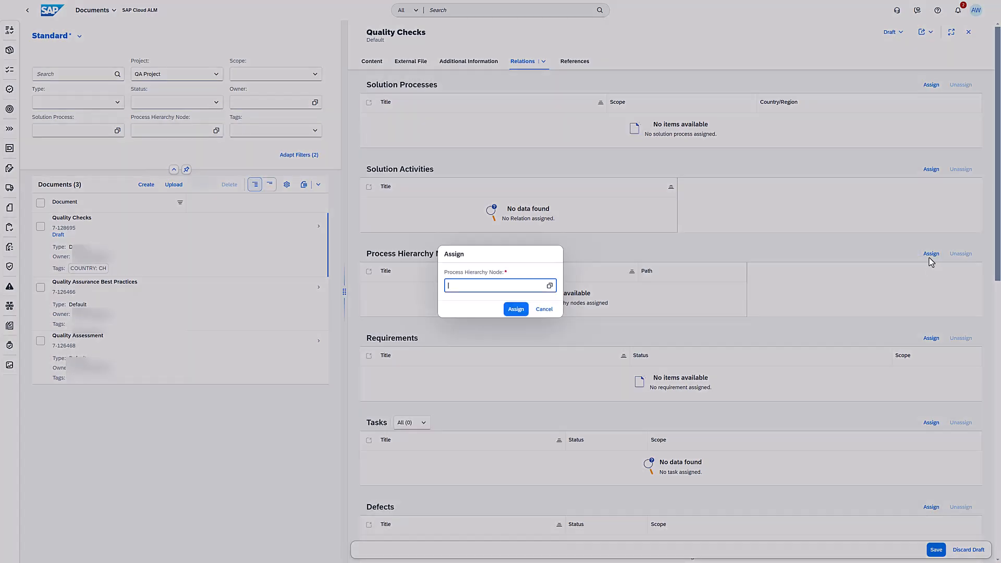
mouse_move(522, 285)
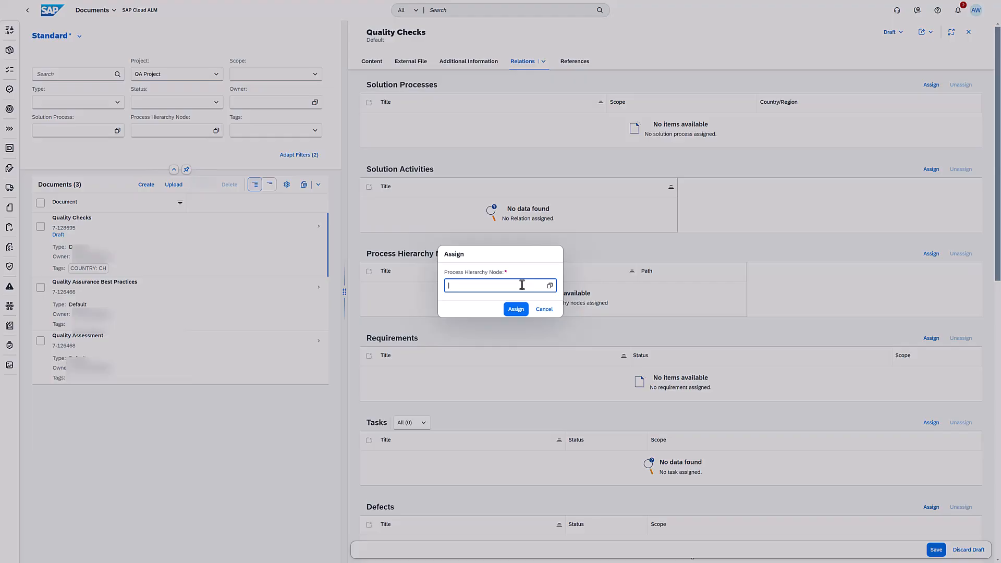
type("ware")
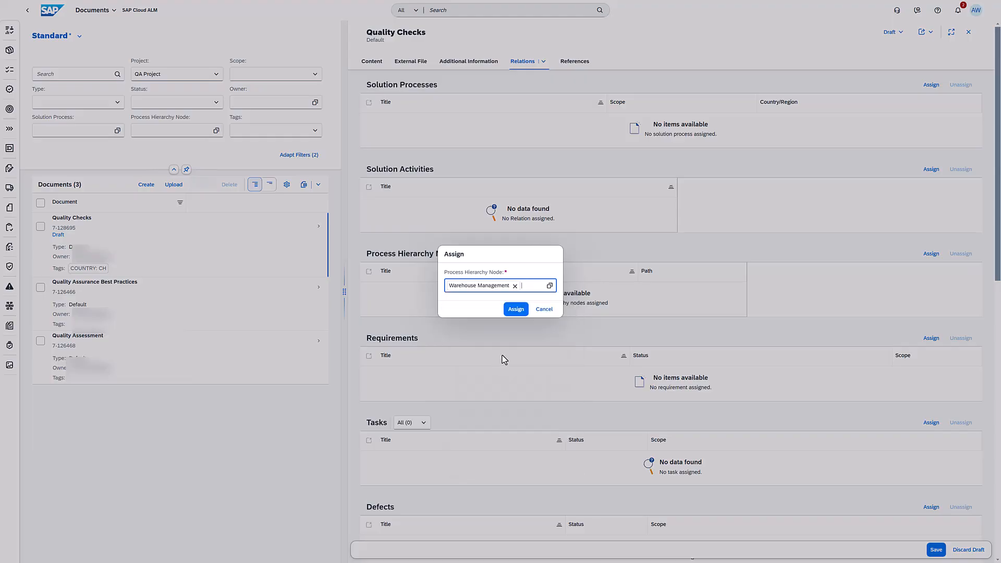
left_click(516, 309)
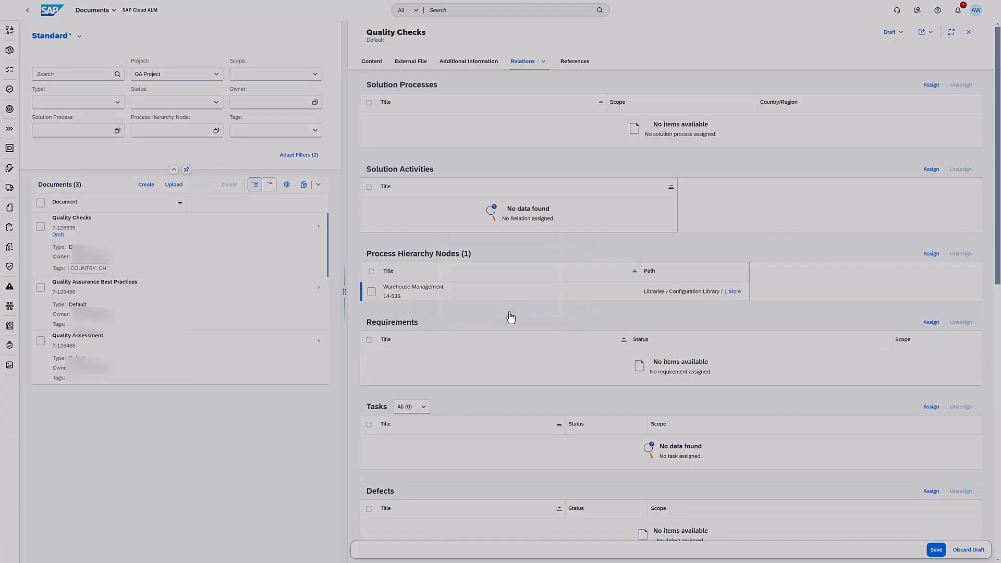
left_click(931, 254)
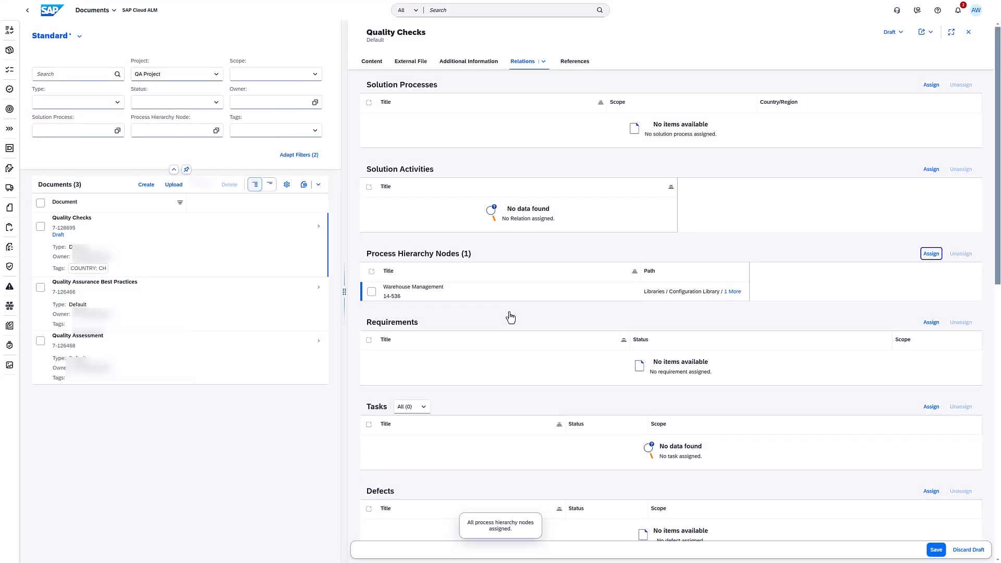
scroll("down", 3)
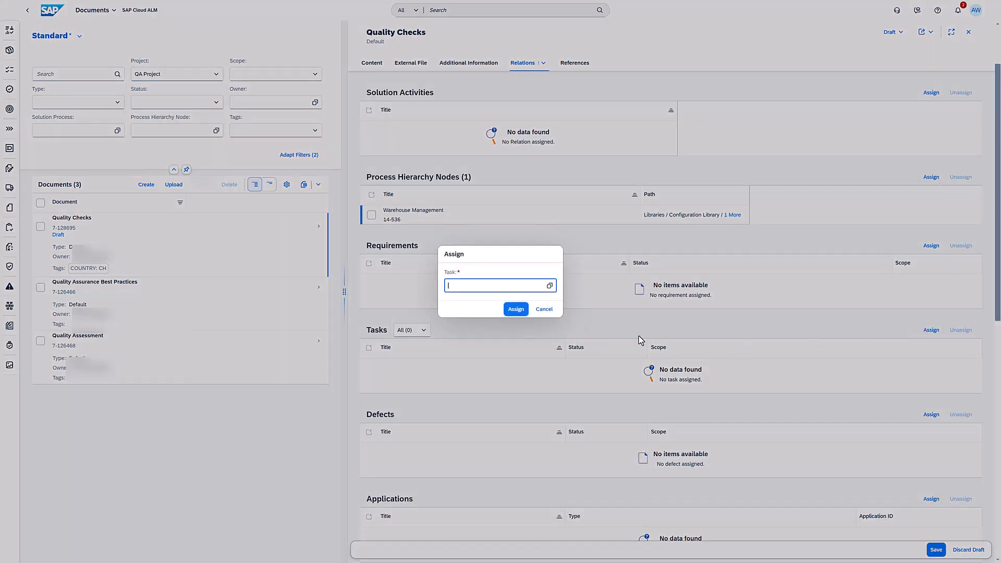
- Search 'ass' and assign the Assign Team Members task
type("assig")
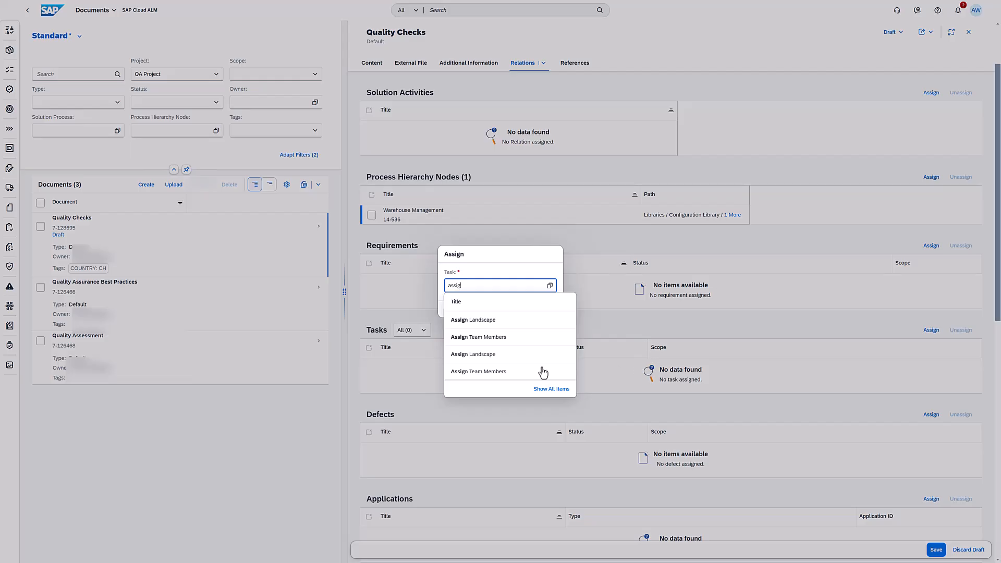
left_click(478, 371)
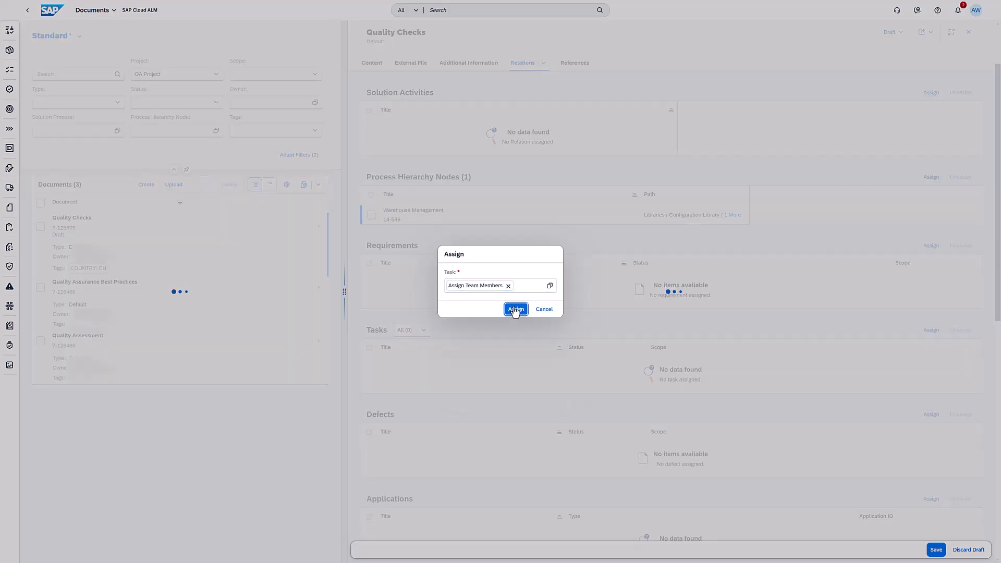
left_click(516, 309)
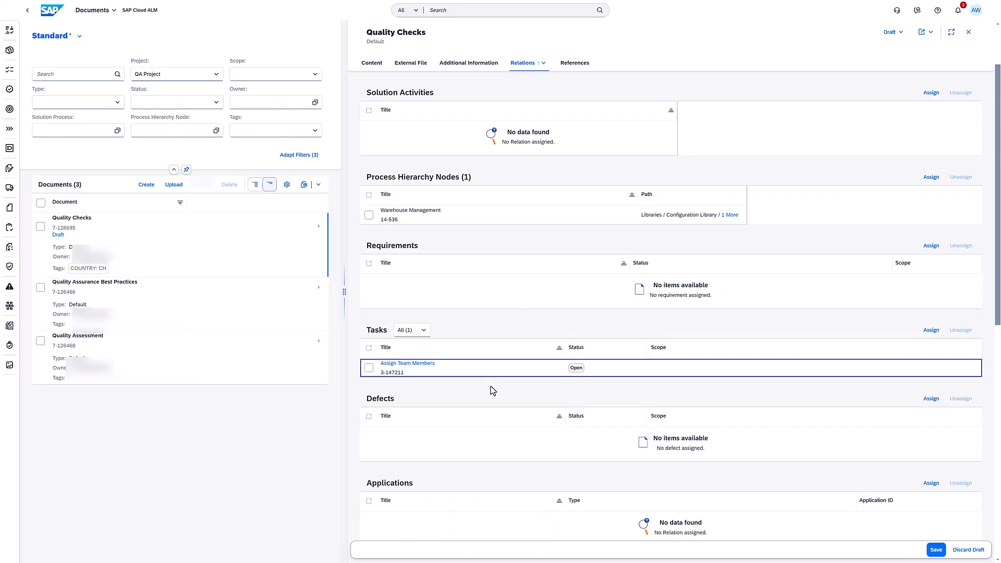
- Assign the Account payable authorization configuration and save the document
scroll("down", 3)
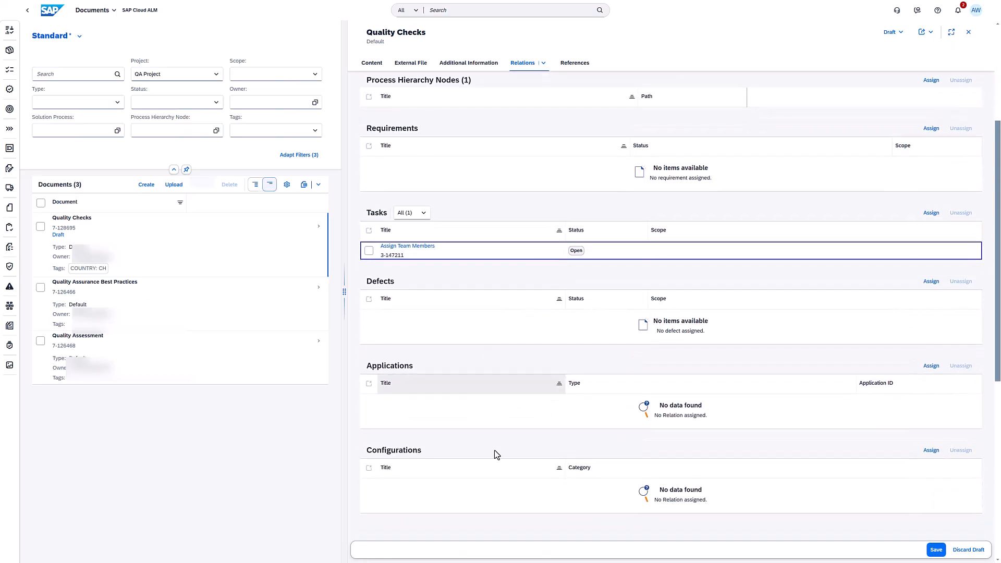
scroll("down", 3)
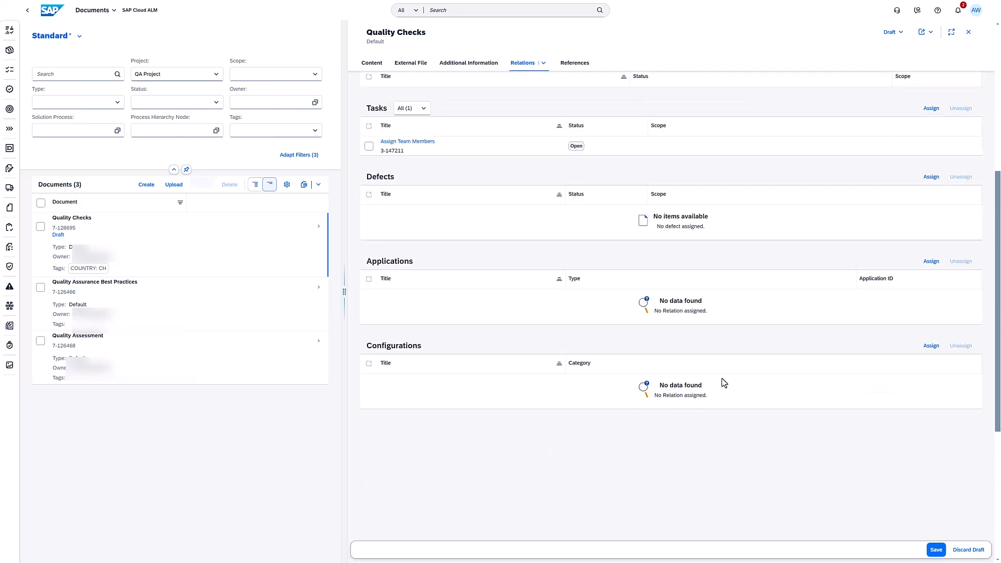
left_click(931, 345)
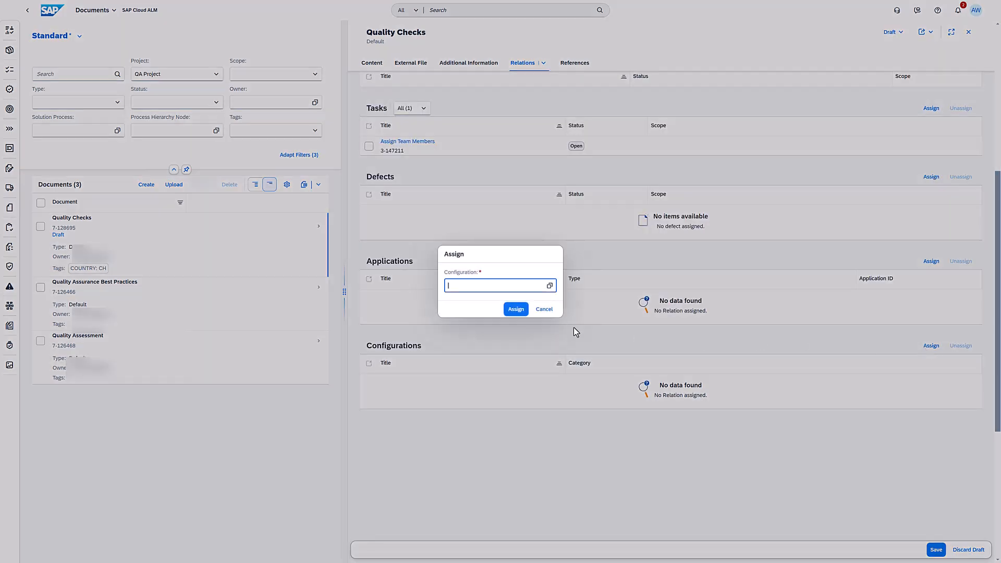
type("acc")
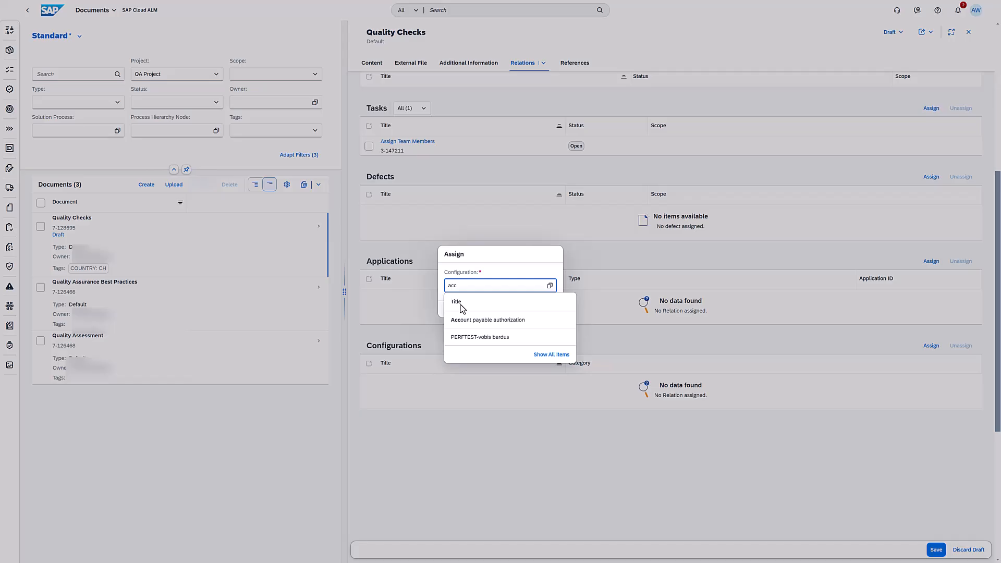
left_click(488, 320)
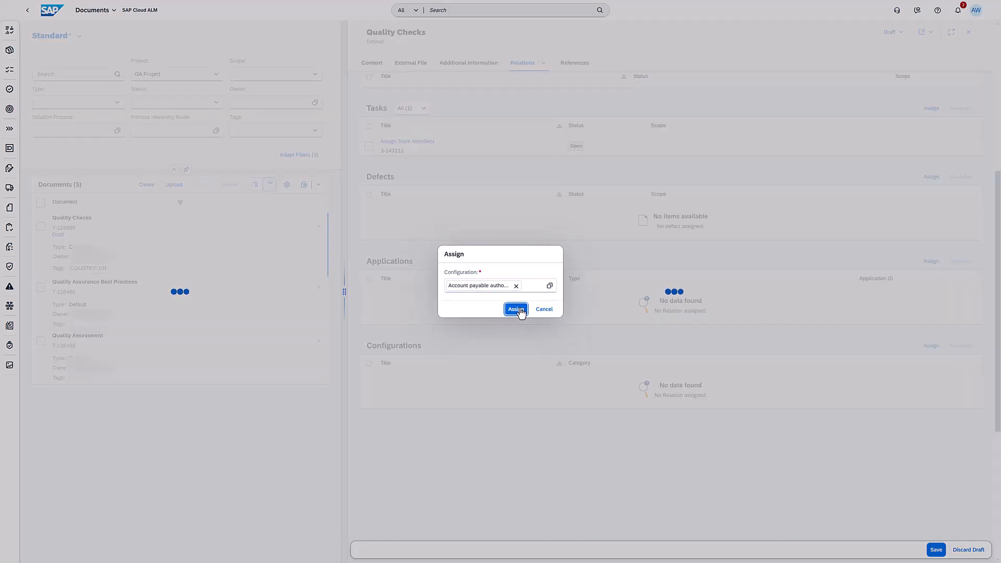
left_click(516, 309)
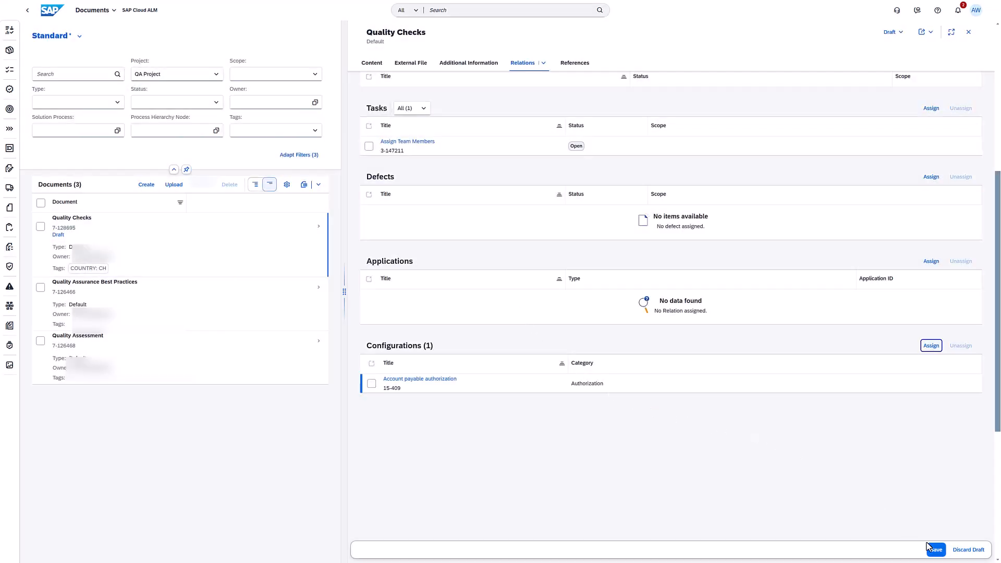
left_click(935, 549)
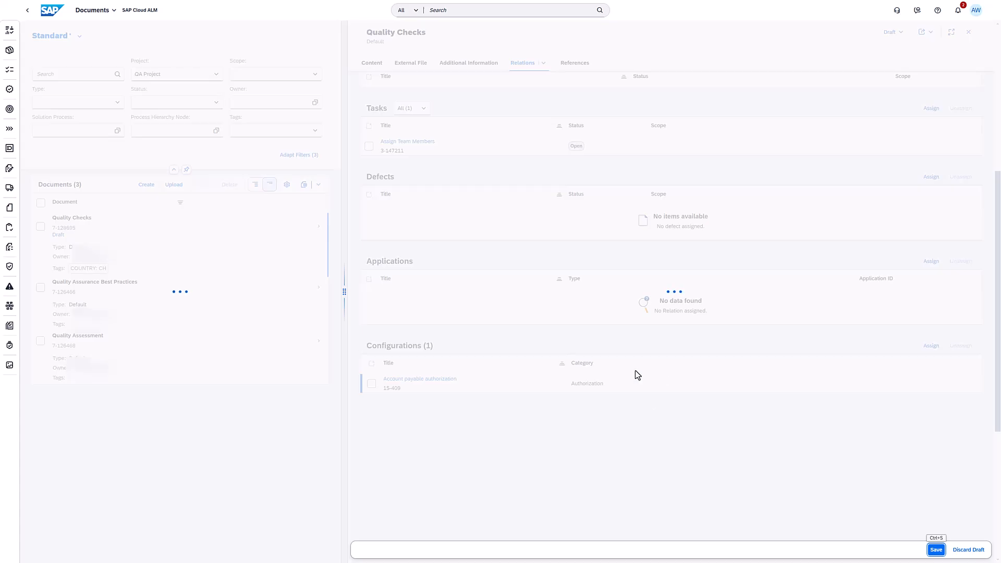
left_click(935, 549)
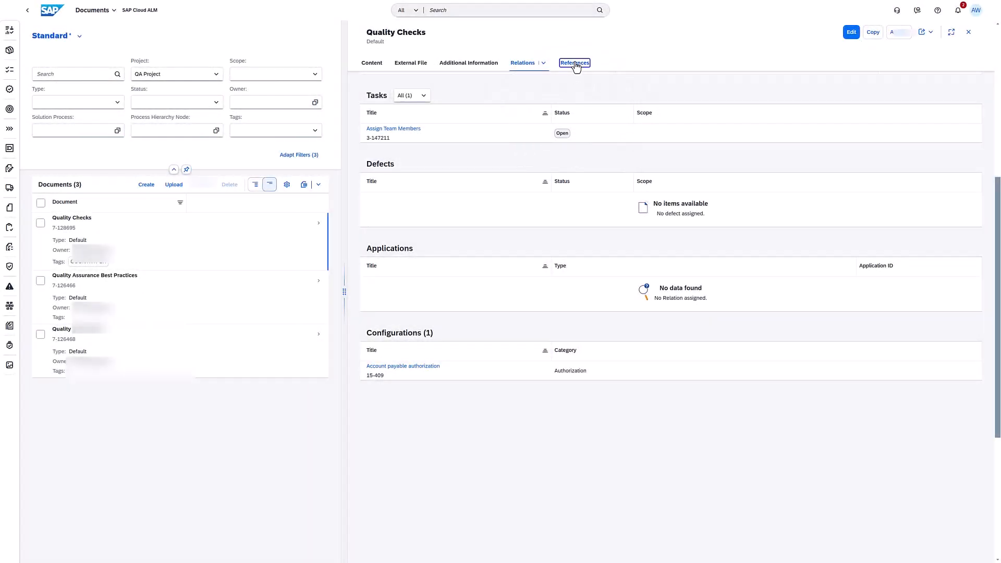
left_click(574, 63)
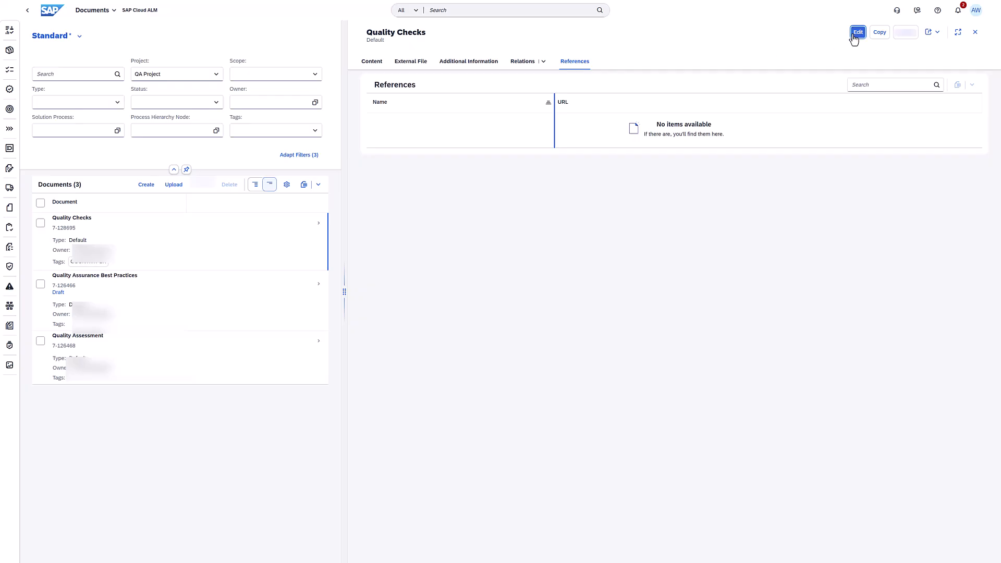
left_click(858, 31)
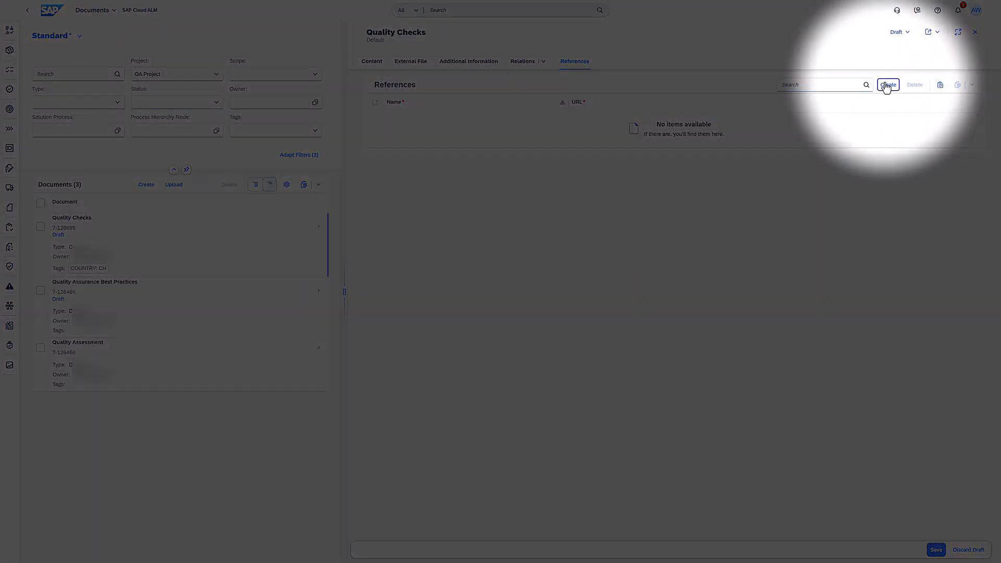
left_click(888, 85)
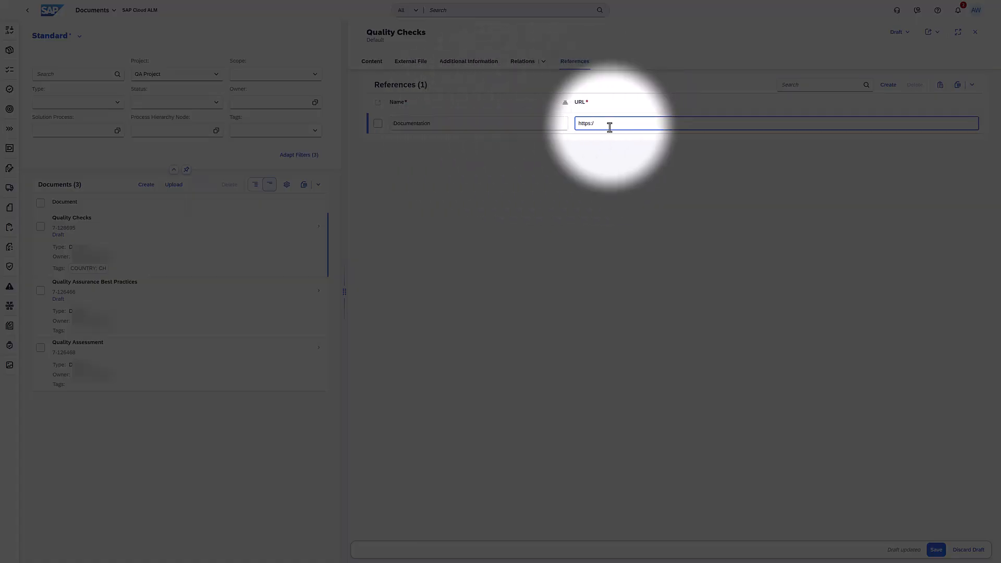
type("https://help.sap.com/docs/cloud-alm")
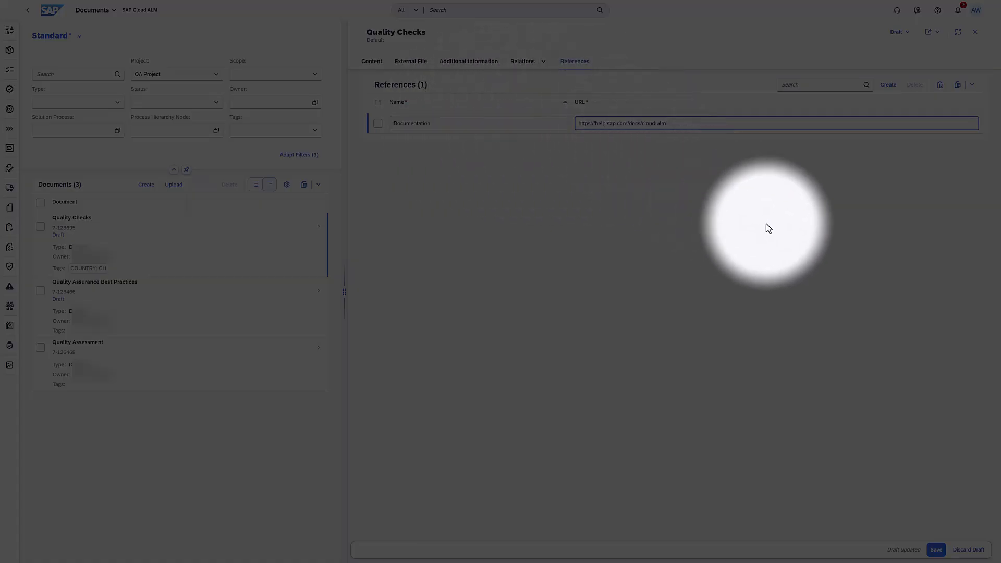
left_click(936, 550)
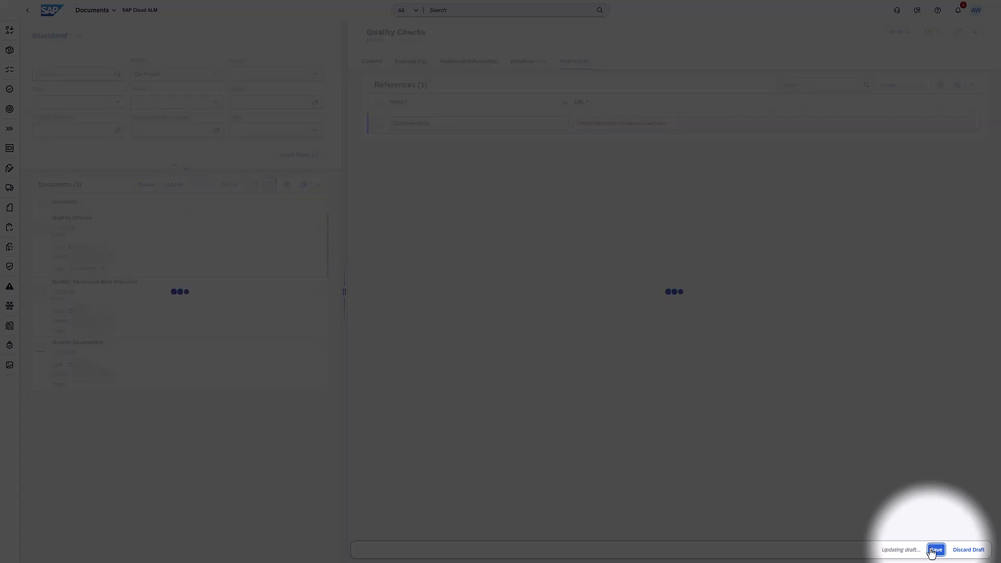